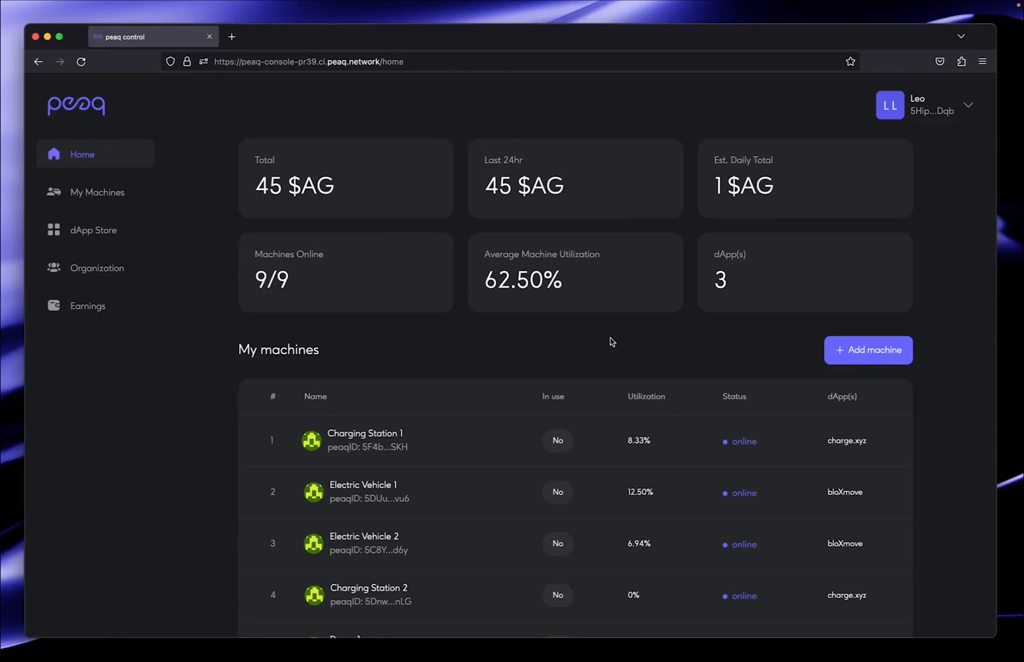
mouse_move(522, 352)
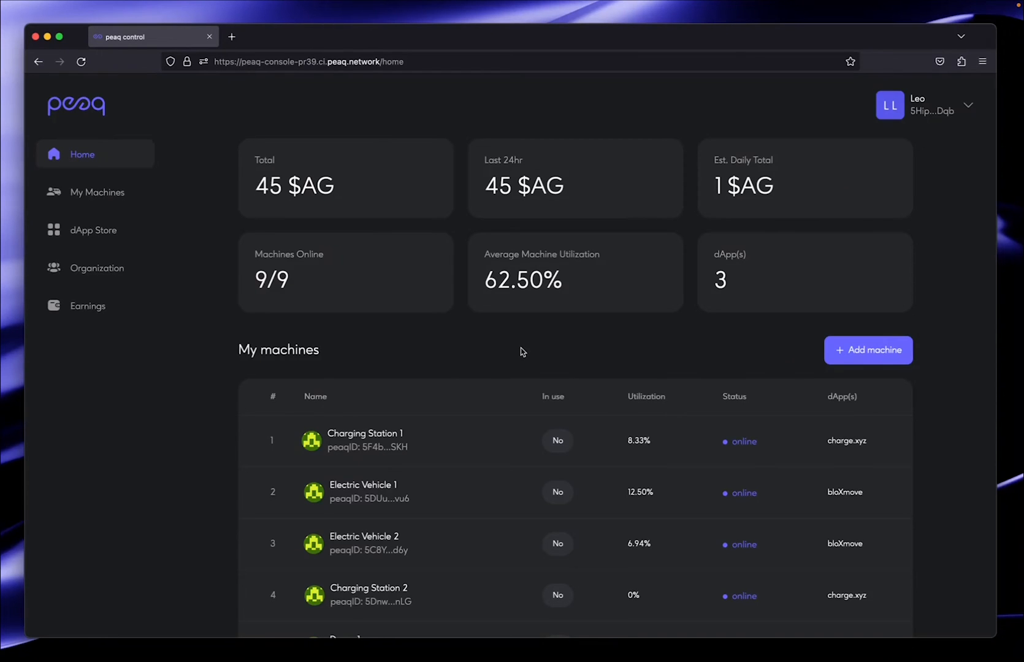
mouse_move(340, 201)
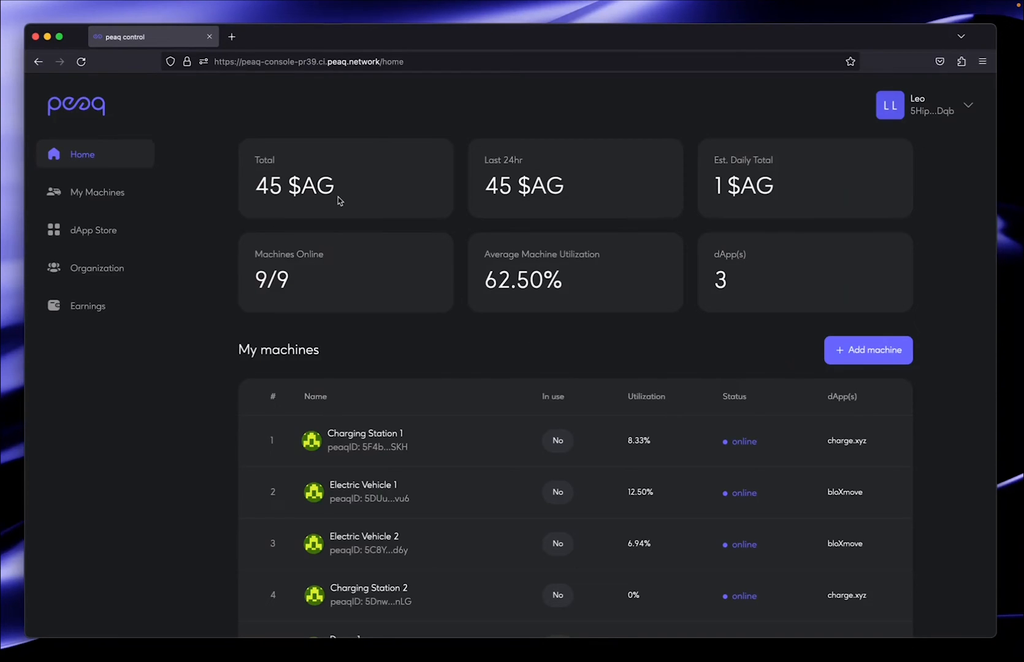
mouse_move(275, 300)
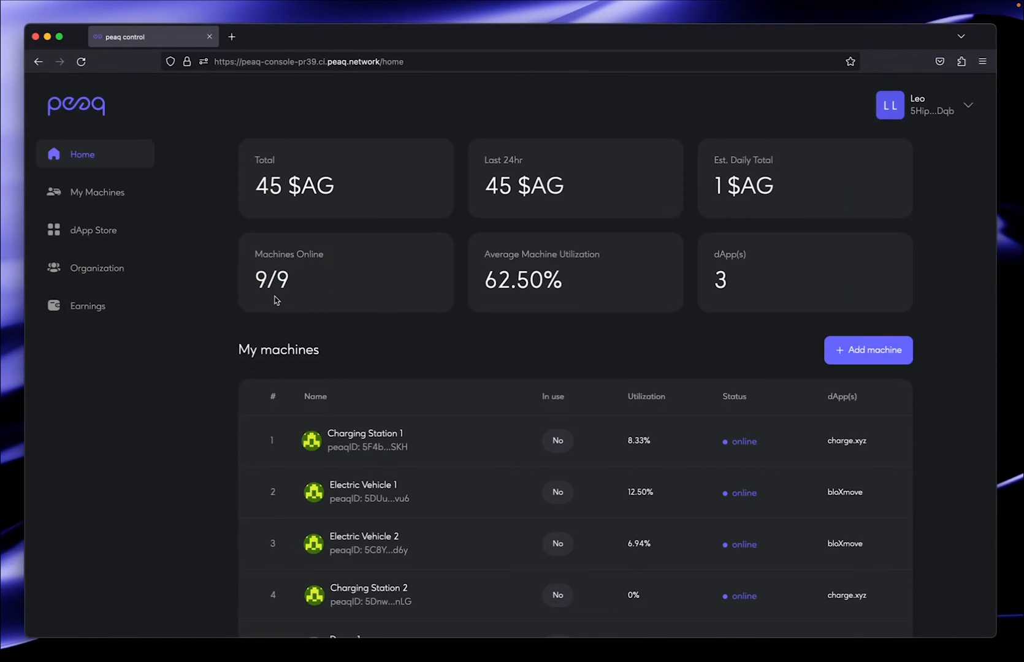
mouse_move(757, 294)
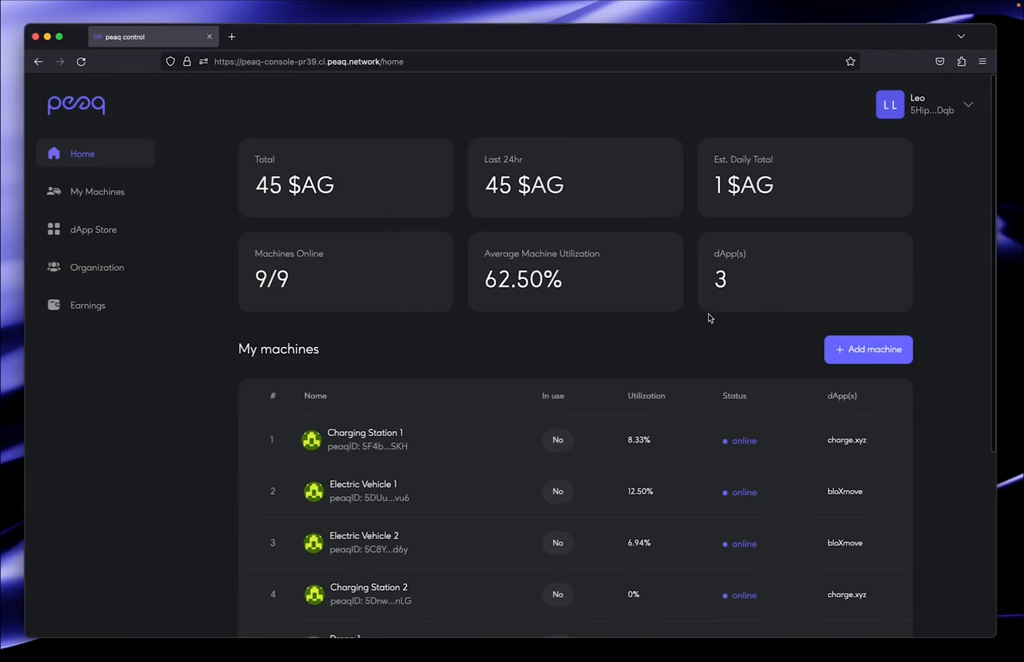
On My Machines, toggle Electric Vehicle 1 unavailable (8/9 online), then available again (9/9).
scroll("down", 3)
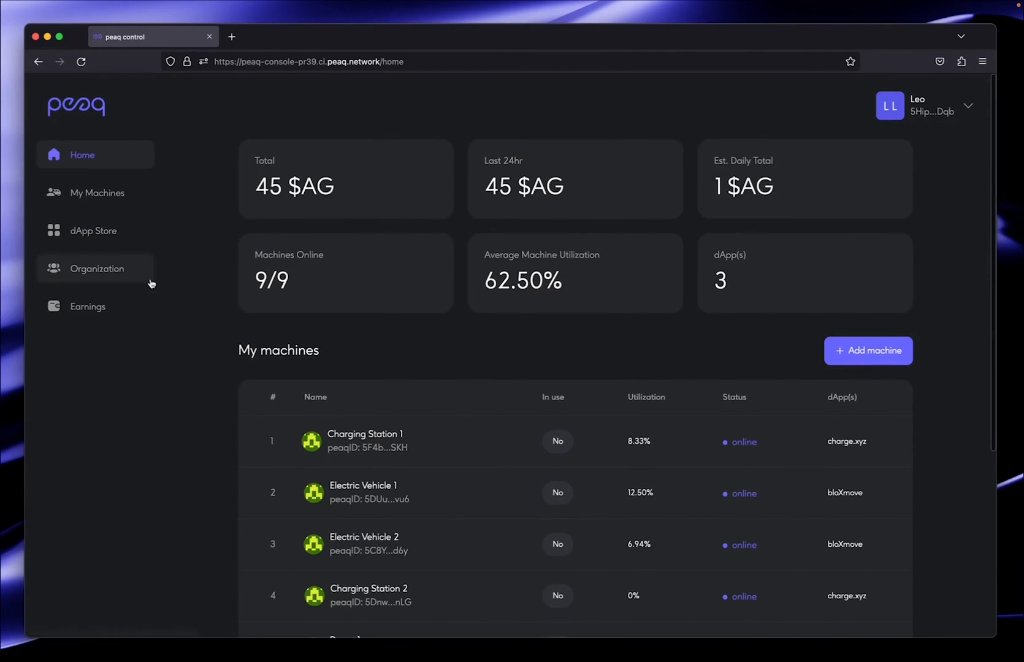
left_click(97, 193)
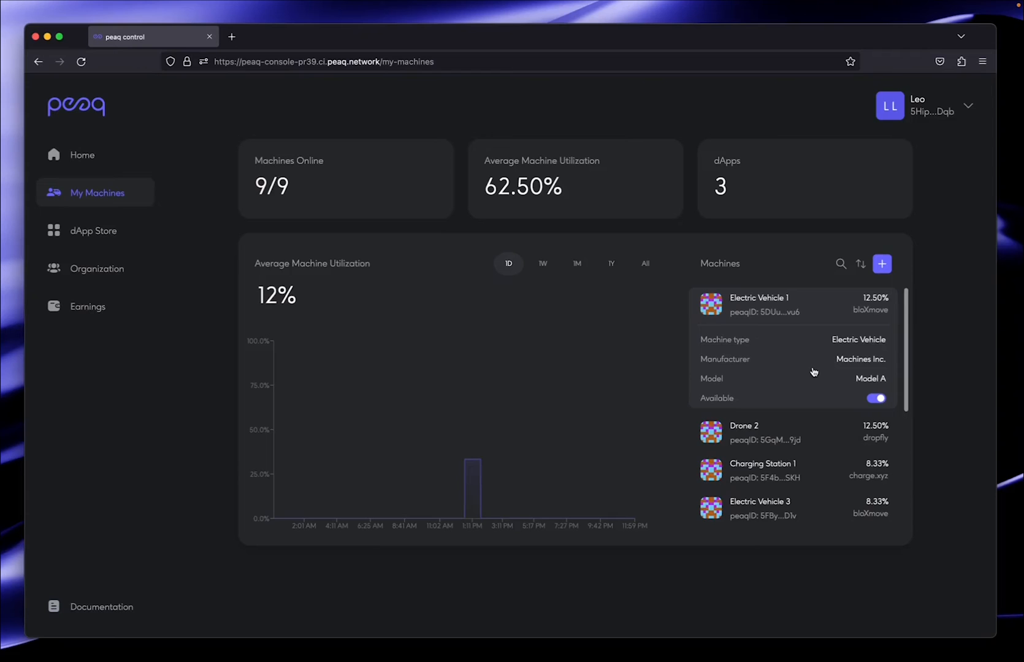
mouse_move(837, 321)
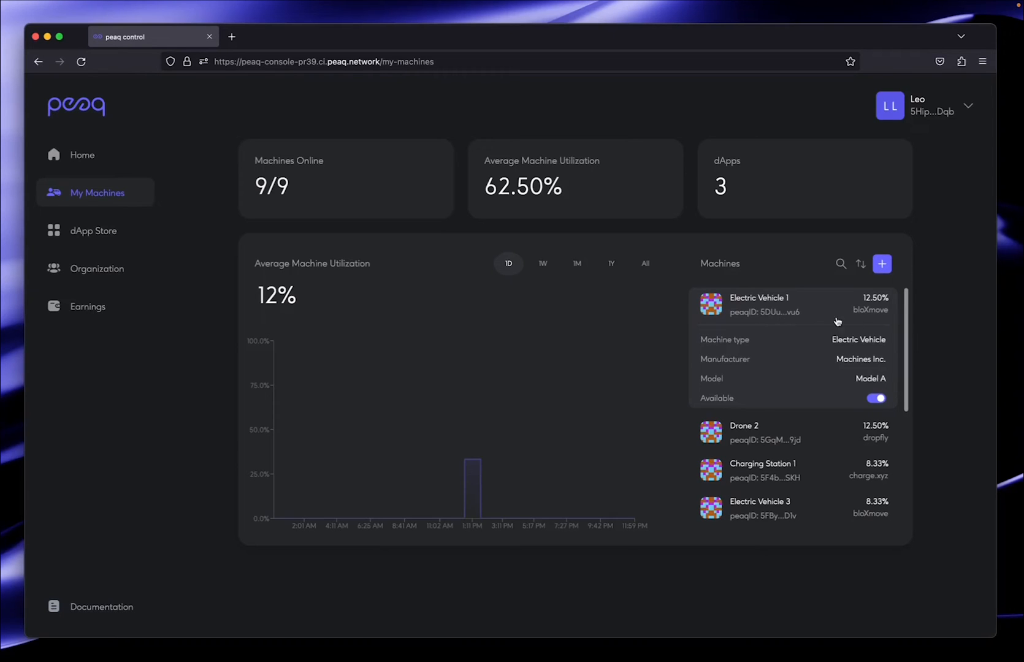
mouse_move(876, 319)
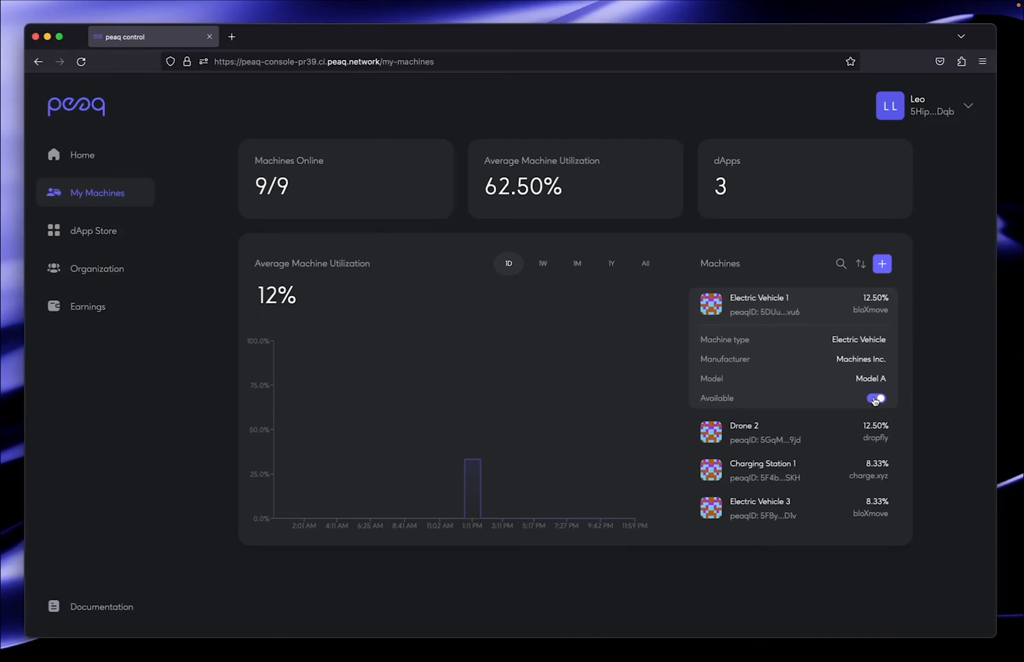
left_click(876, 398)
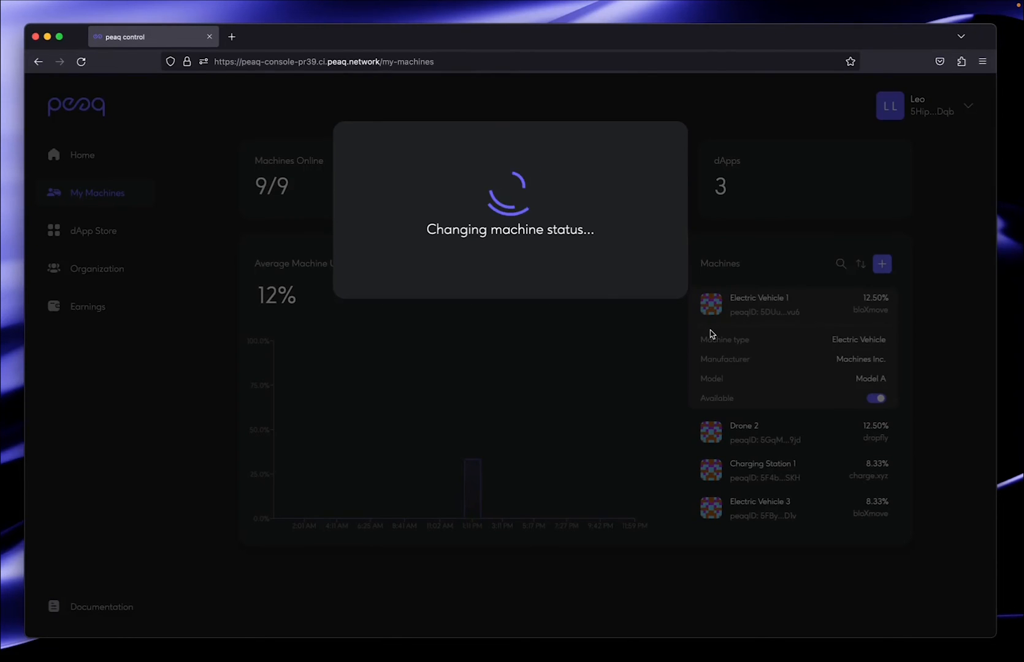
left_click(875, 398)
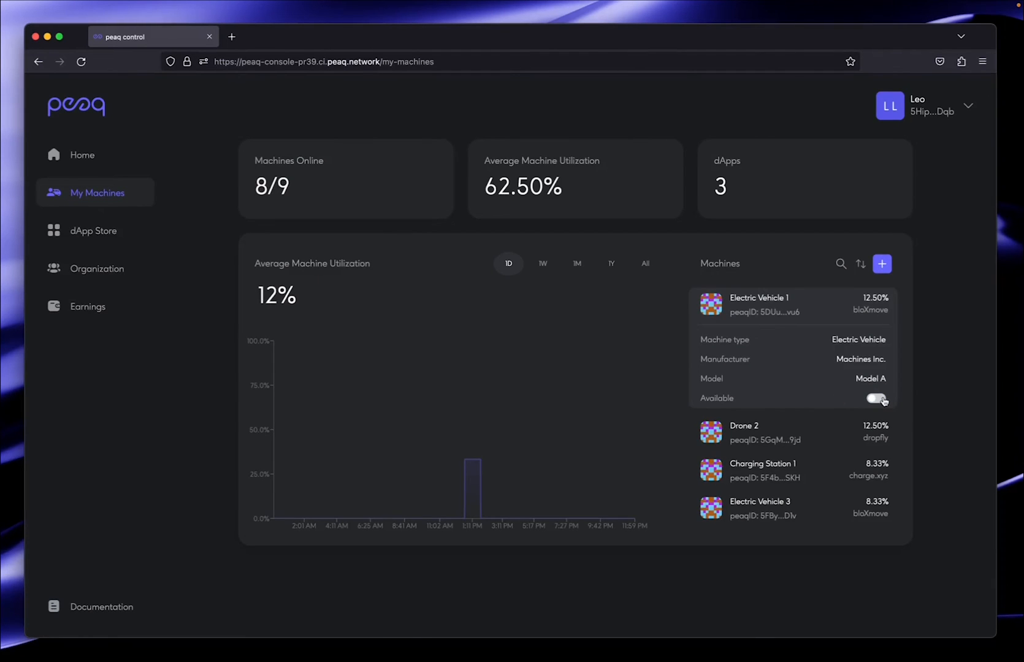
left_click(875, 399)
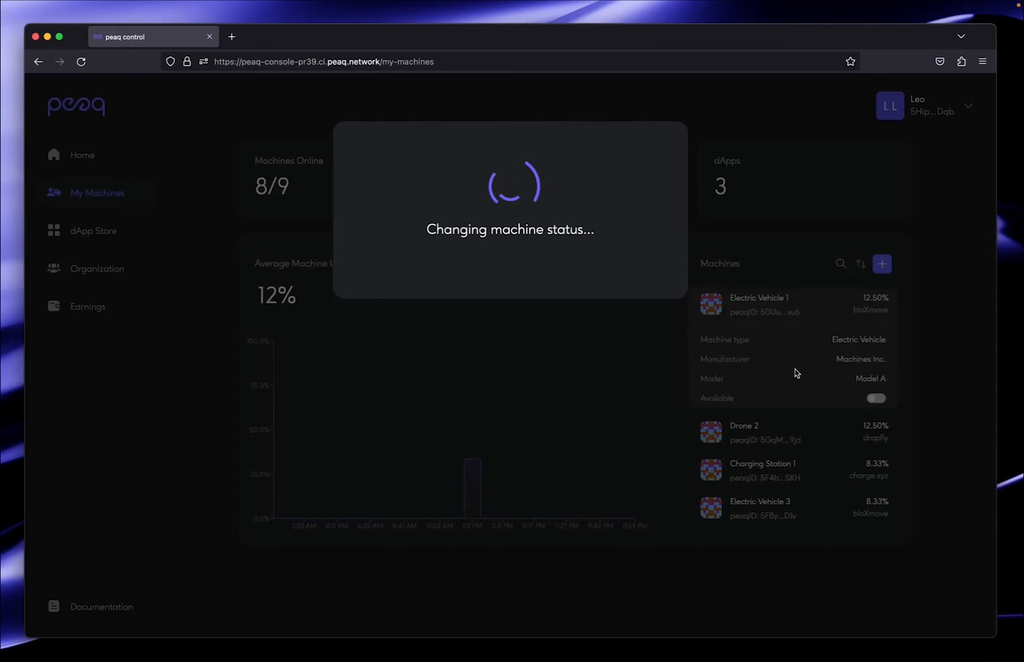
left_click(876, 398)
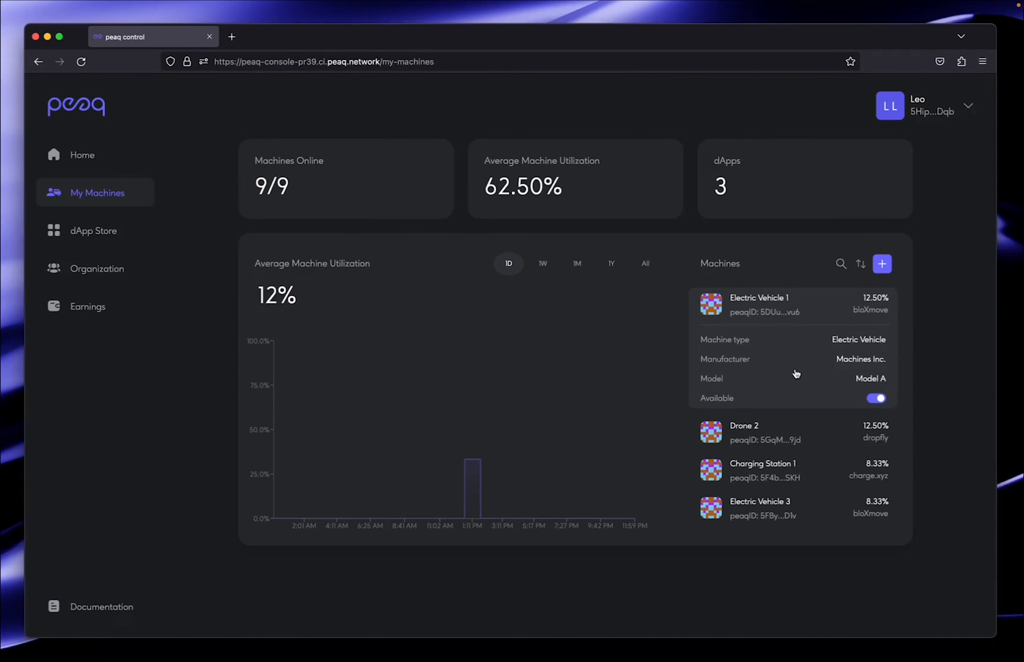
Go to the dApp Store page showing charge.xyz, bloXmove and DropFly.
left_click(93, 230)
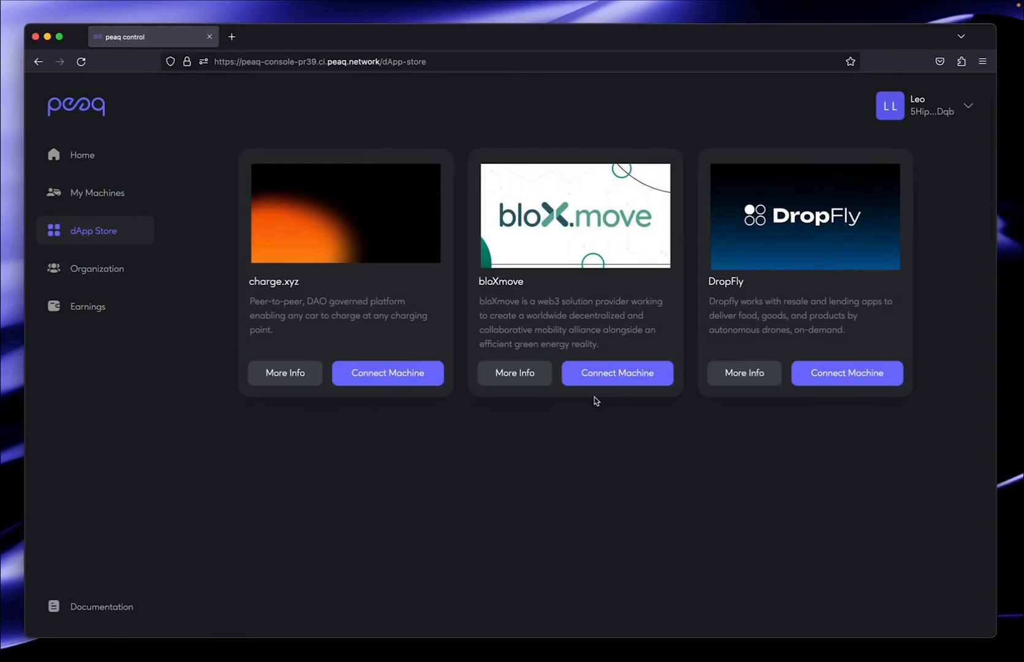
mouse_move(573, 471)
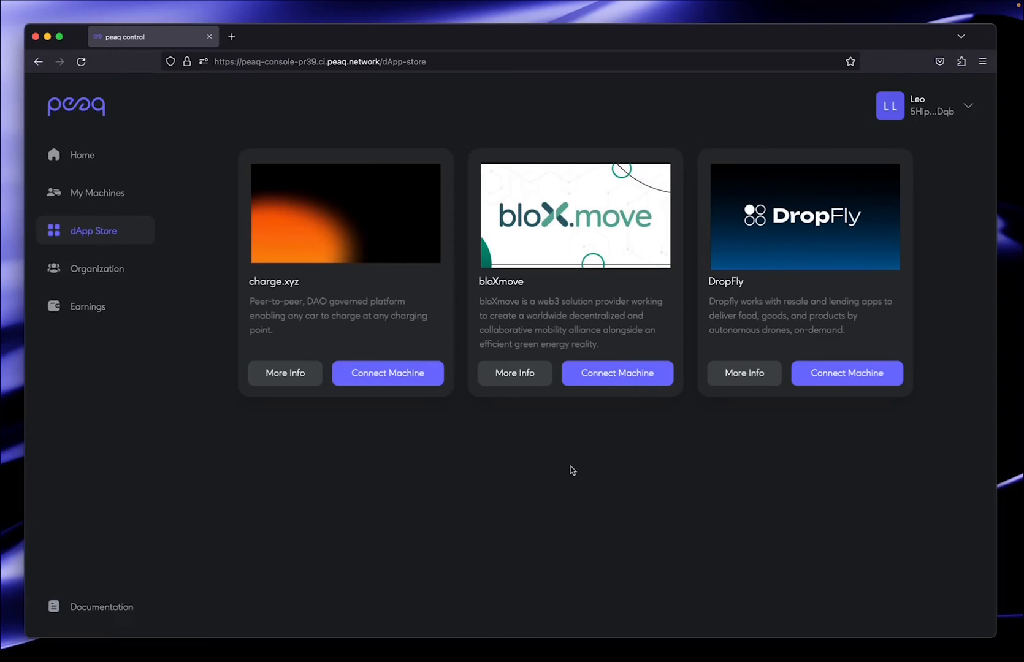
mouse_move(527, 459)
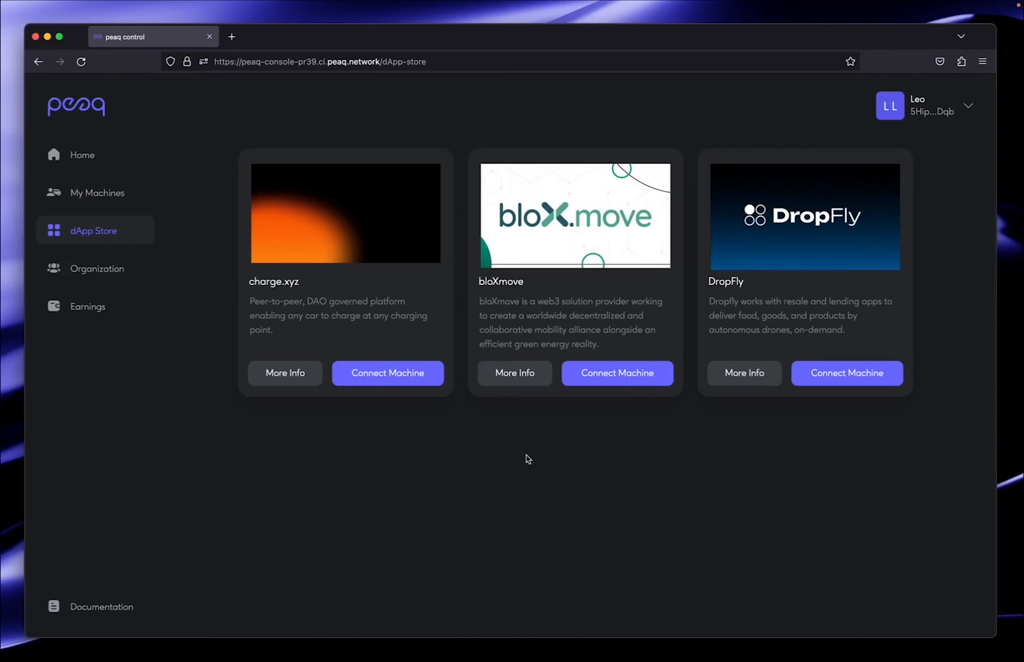
mouse_move(514, 378)
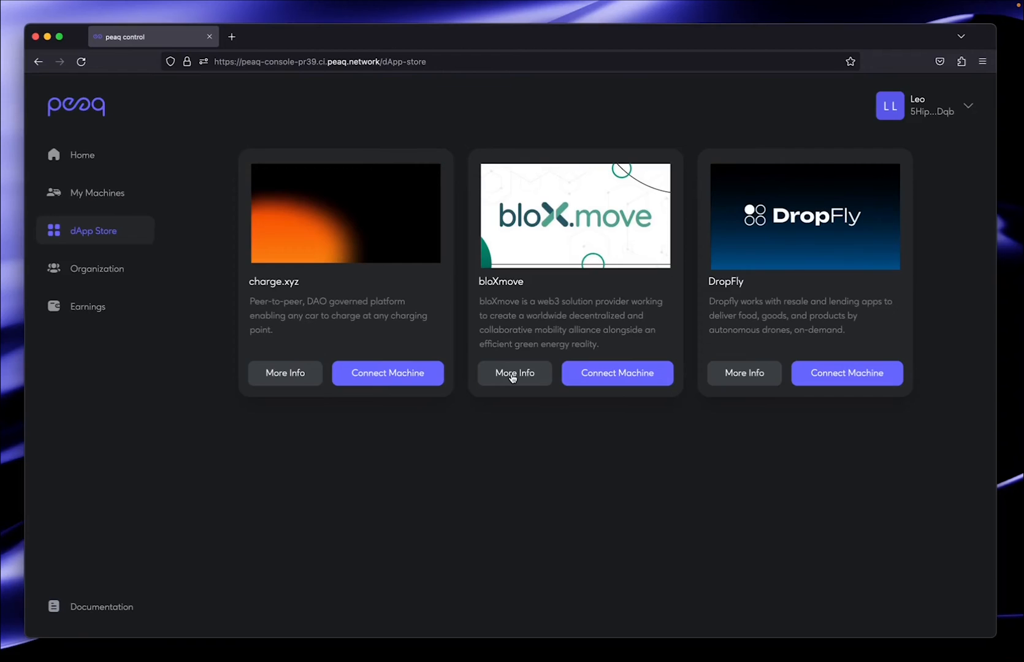
Open bloXmove's More Info page, expand its description, and view then close its Twitter profile.
left_click(515, 373)
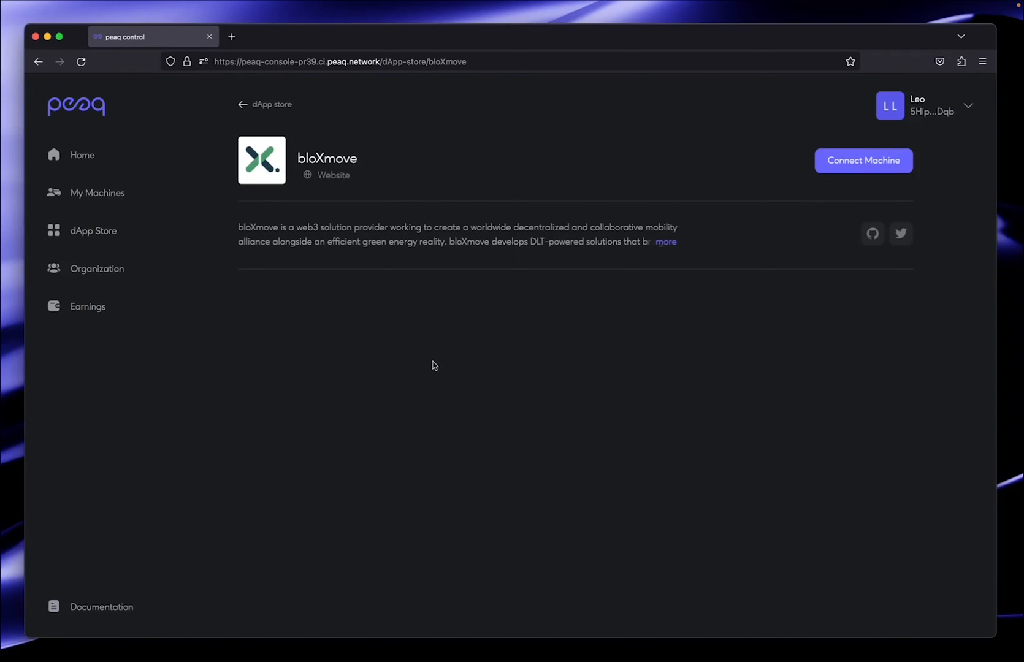
left_click(666, 242)
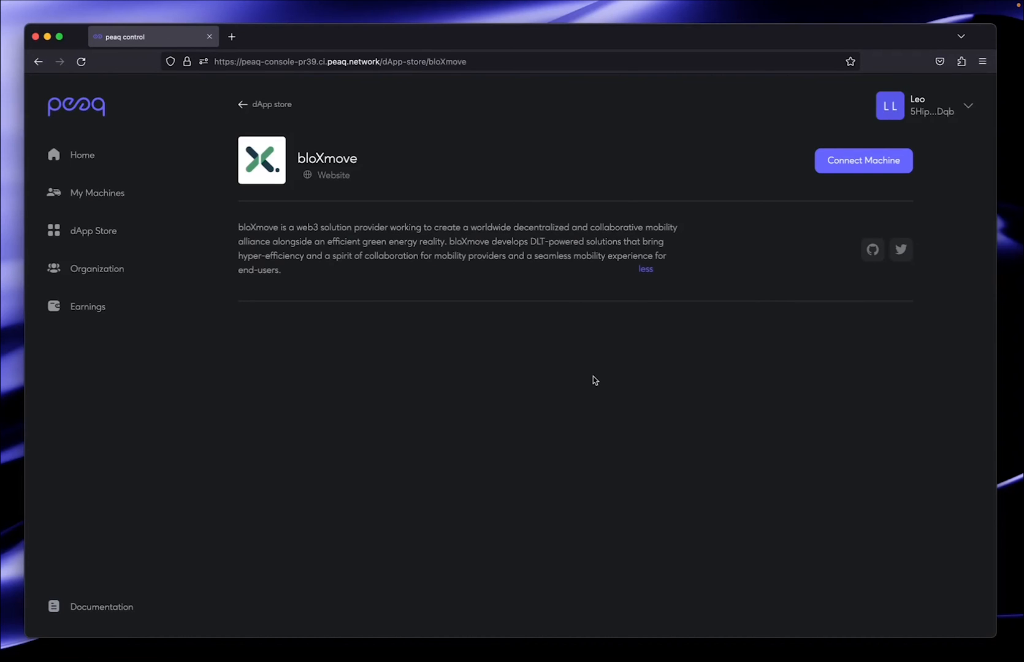
mouse_move(856, 158)
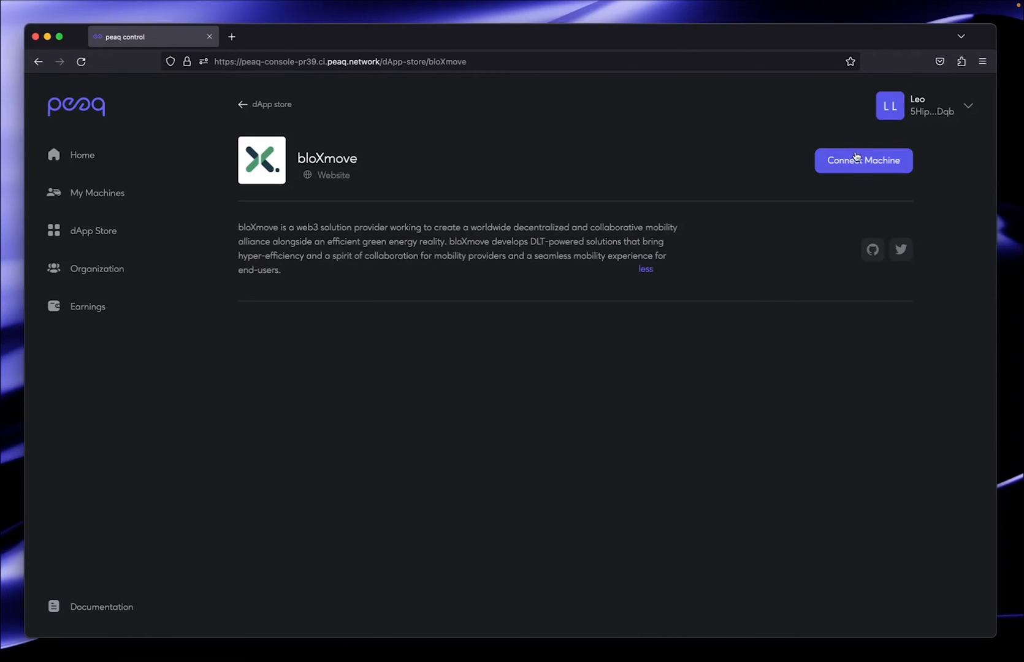
mouse_move(346, 158)
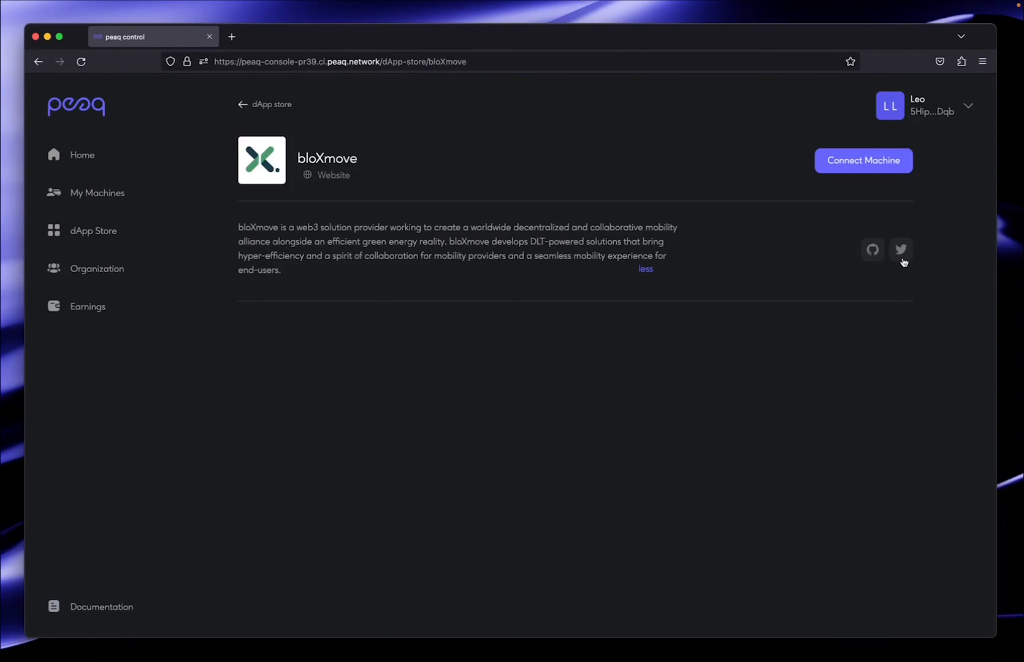
left_click(901, 249)
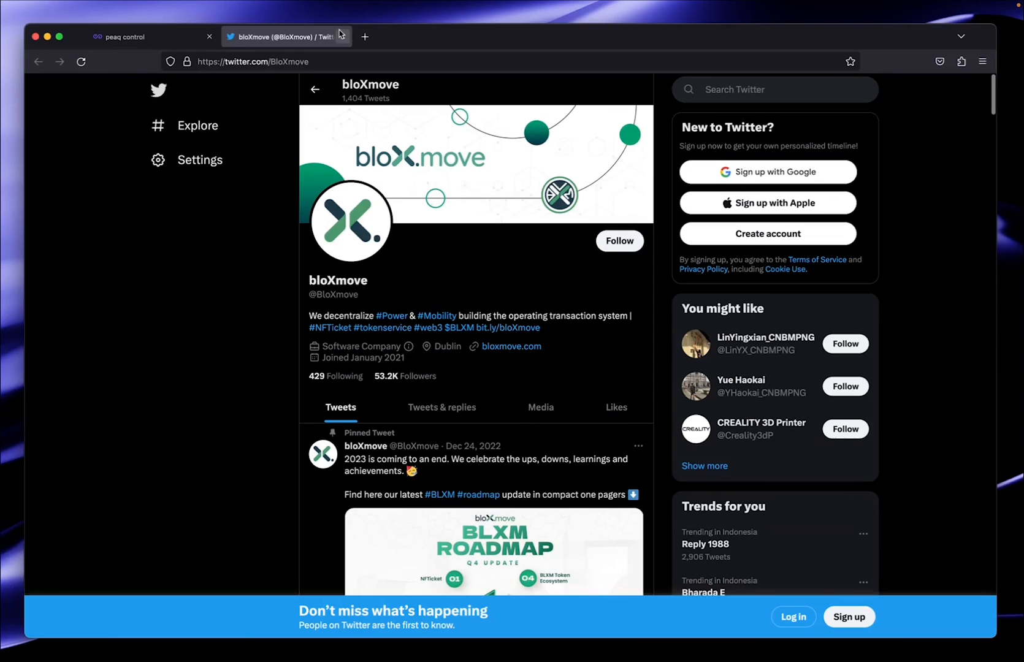
left_click(126, 36)
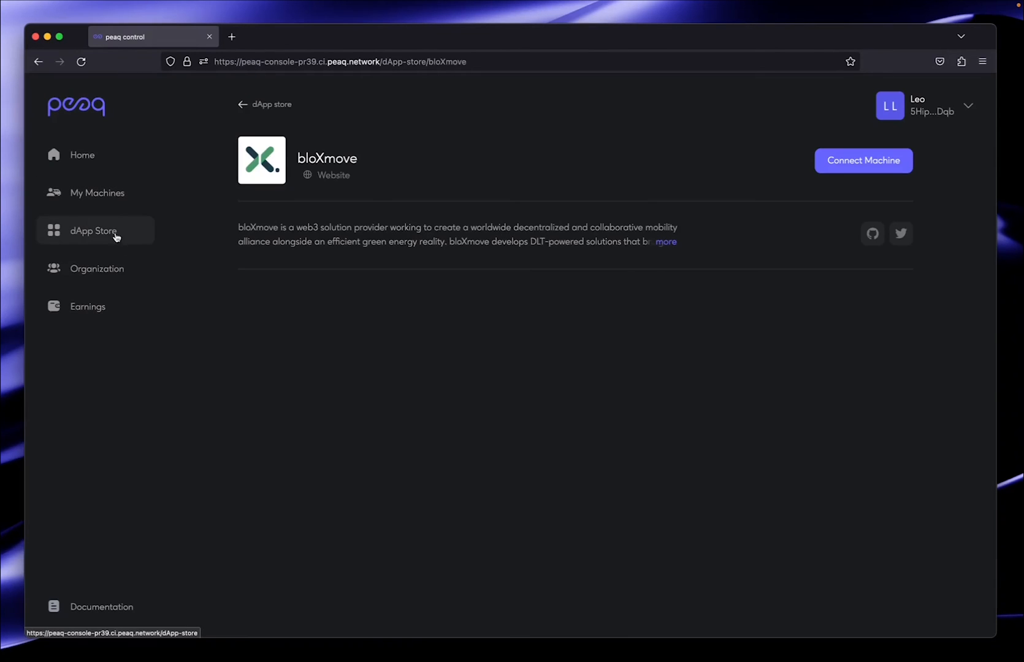
Open the Organization page listing Leo Org's members: Leo (owner) and Daria (admin).
left_click(96, 268)
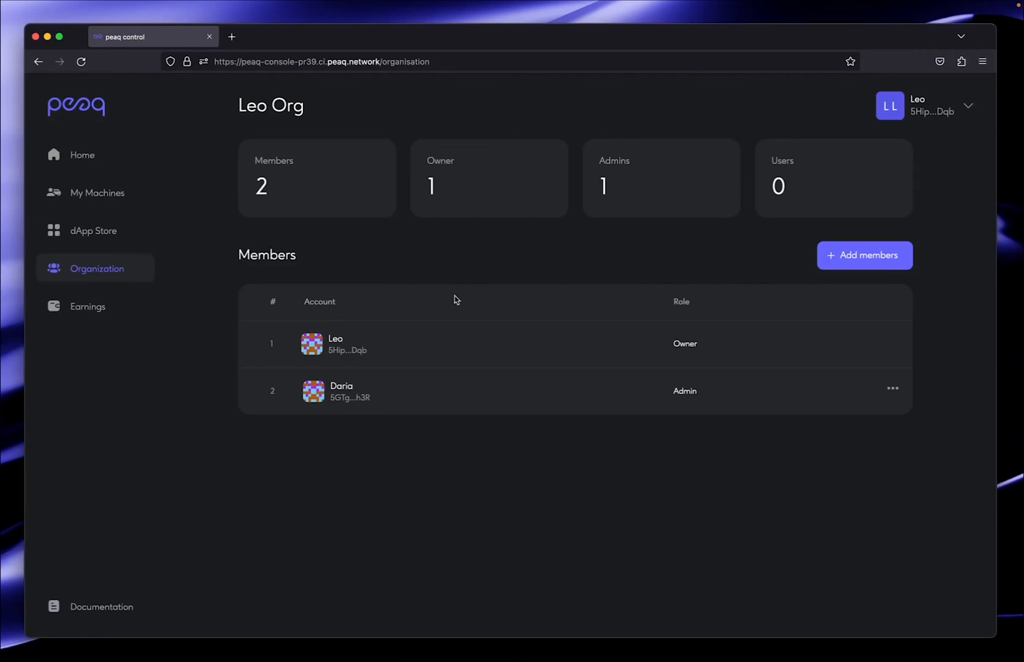
mouse_move(468, 297)
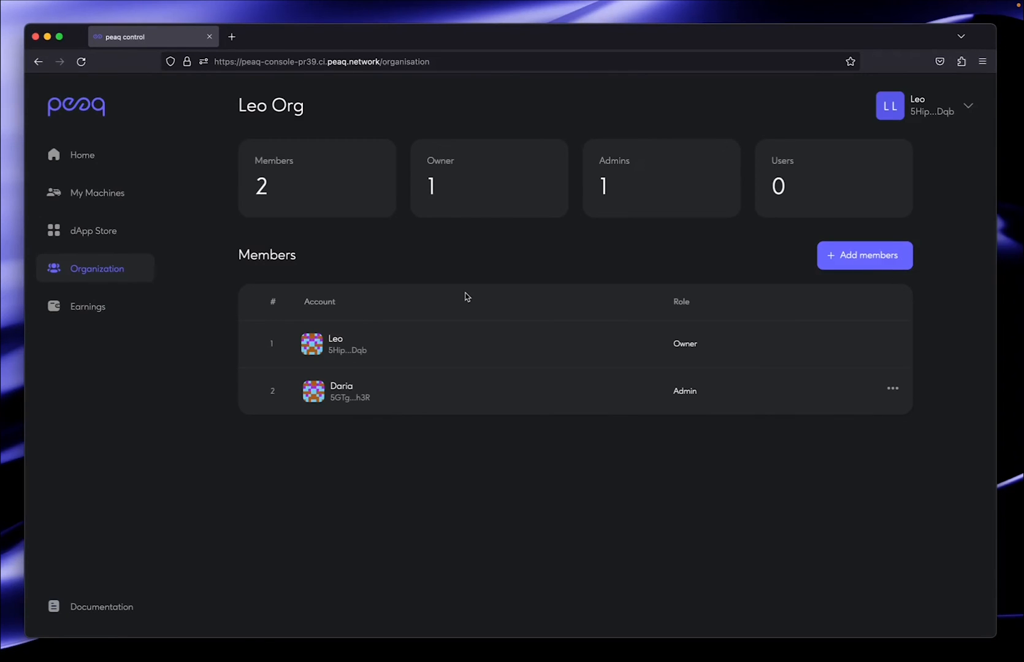
mouse_move(547, 390)
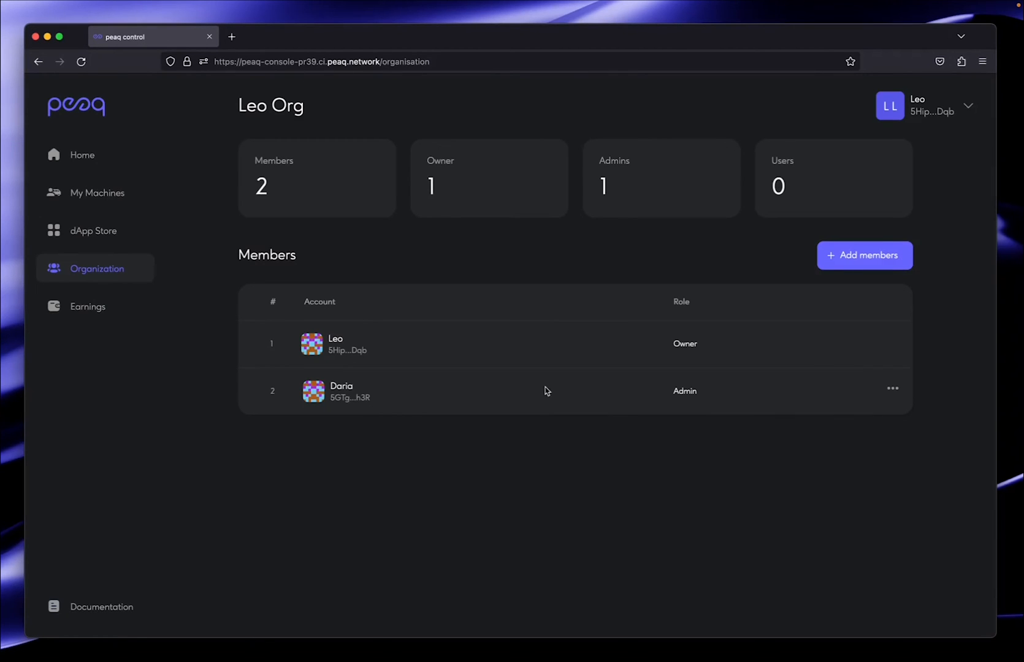
mouse_move(395, 354)
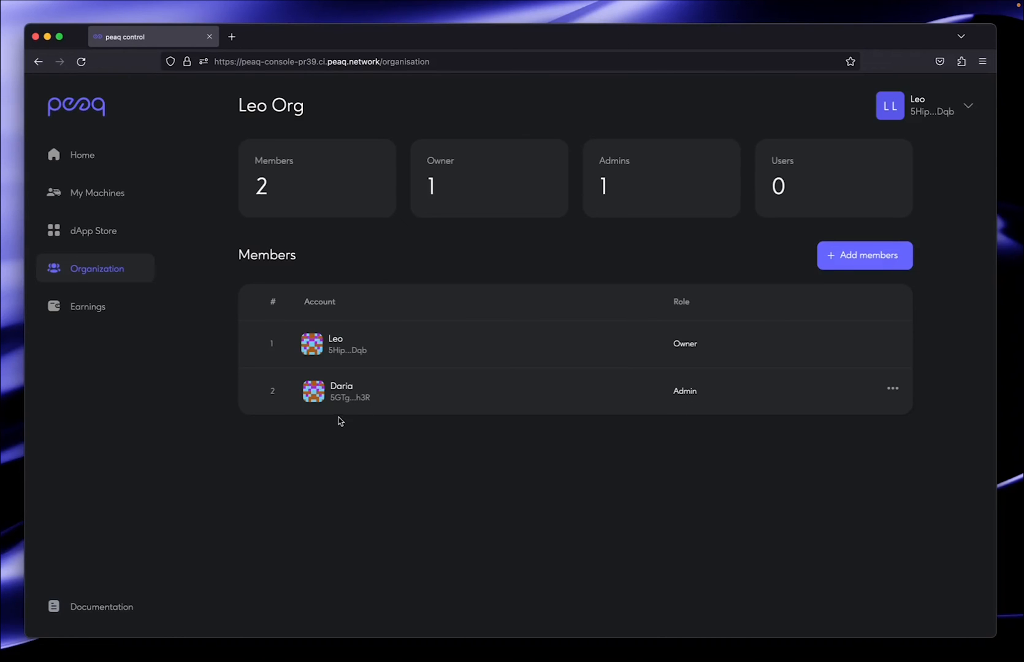
mouse_move(608, 395)
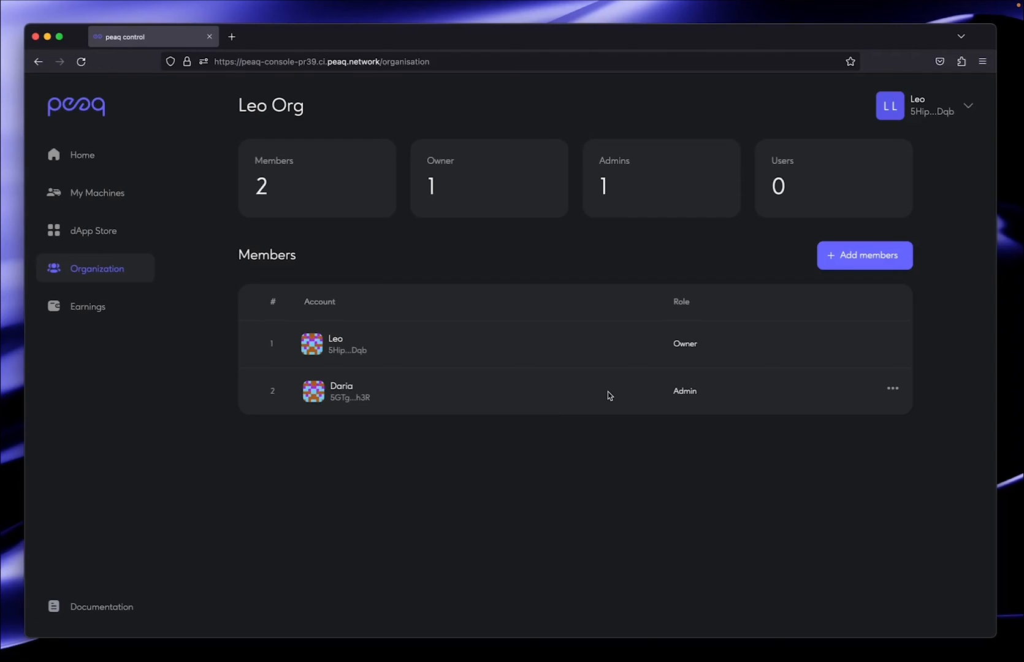
mouse_move(887, 247)
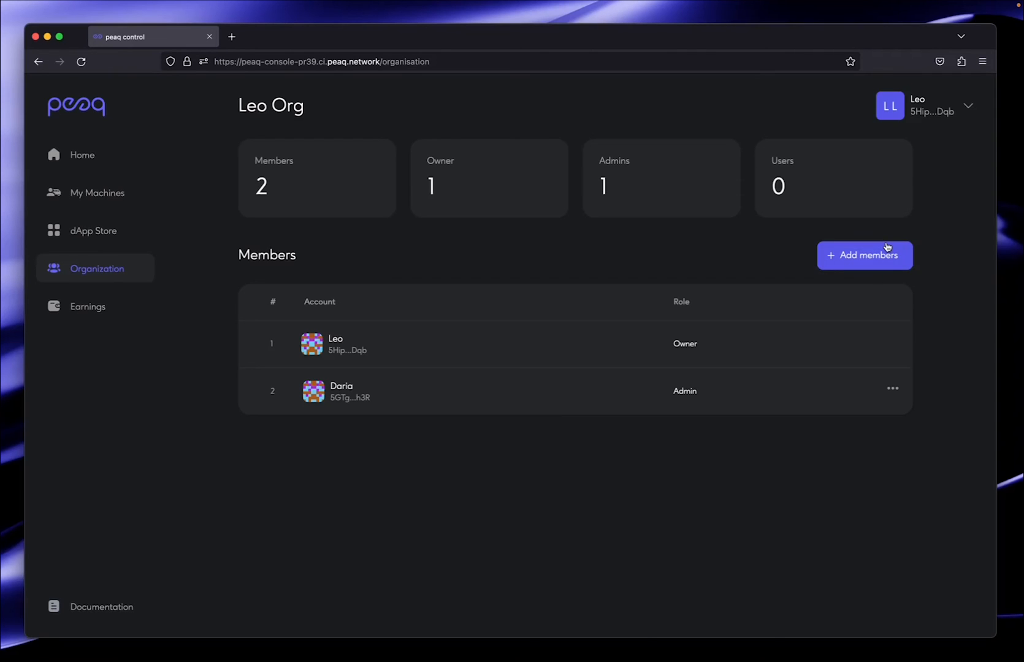
left_click(864, 255)
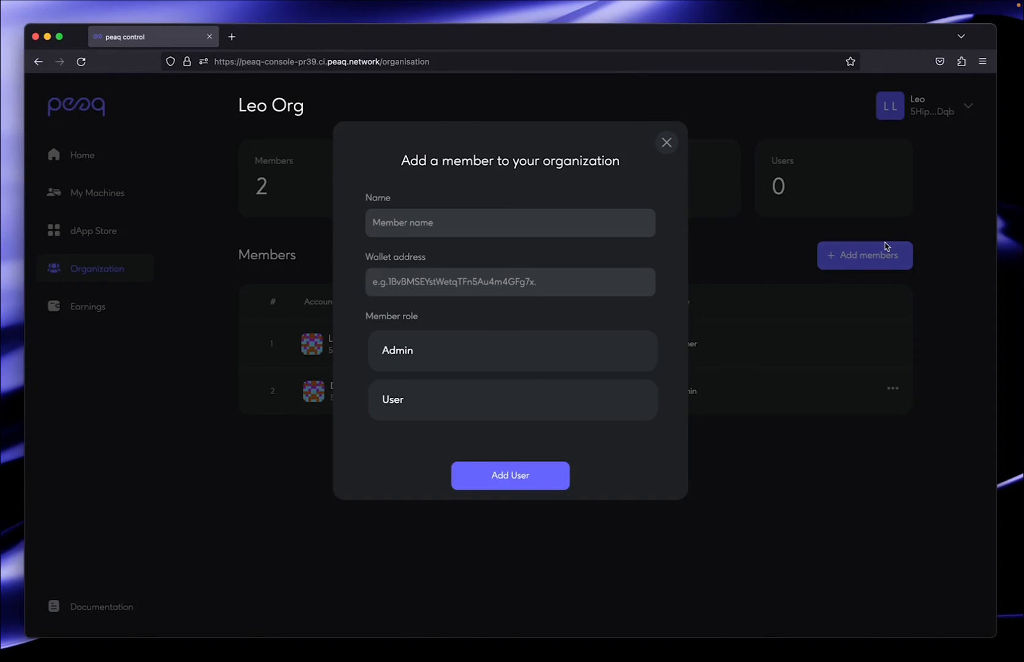
mouse_move(474, 293)
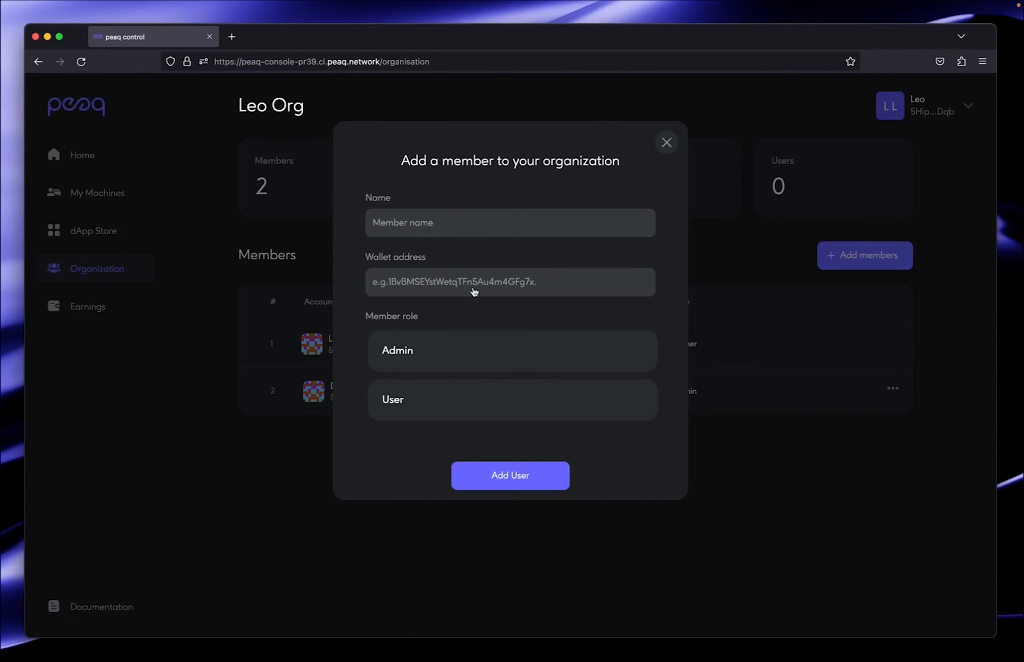
mouse_move(445, 360)
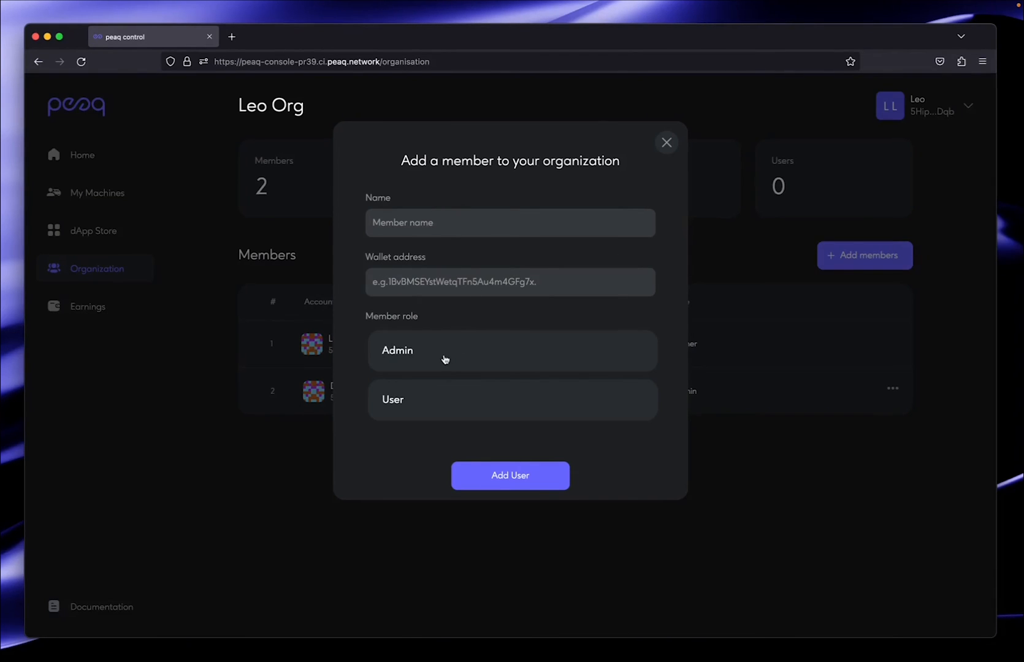
mouse_move(511, 476)
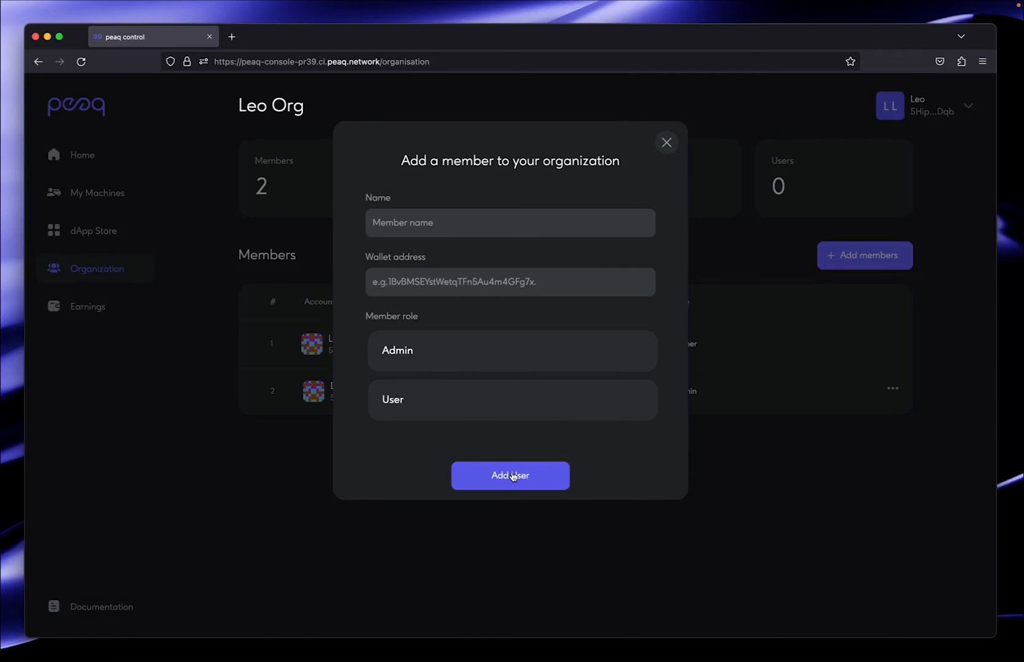
left_click(510, 476)
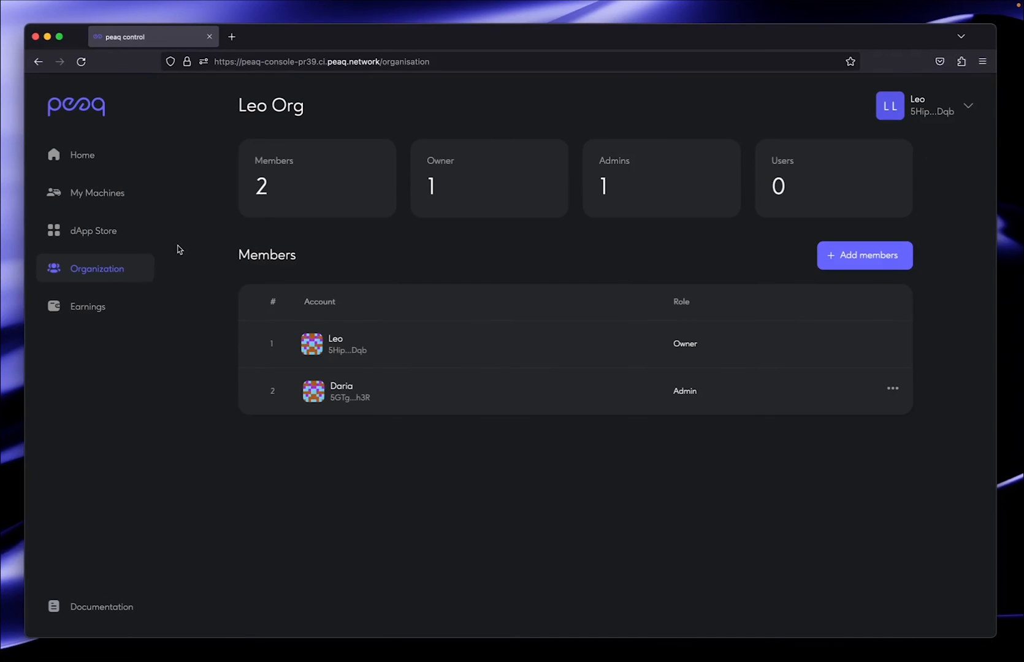
Filter the Earnings page to Electric Vehicle 1, showing 9 of 45 $AG.
left_click(87, 306)
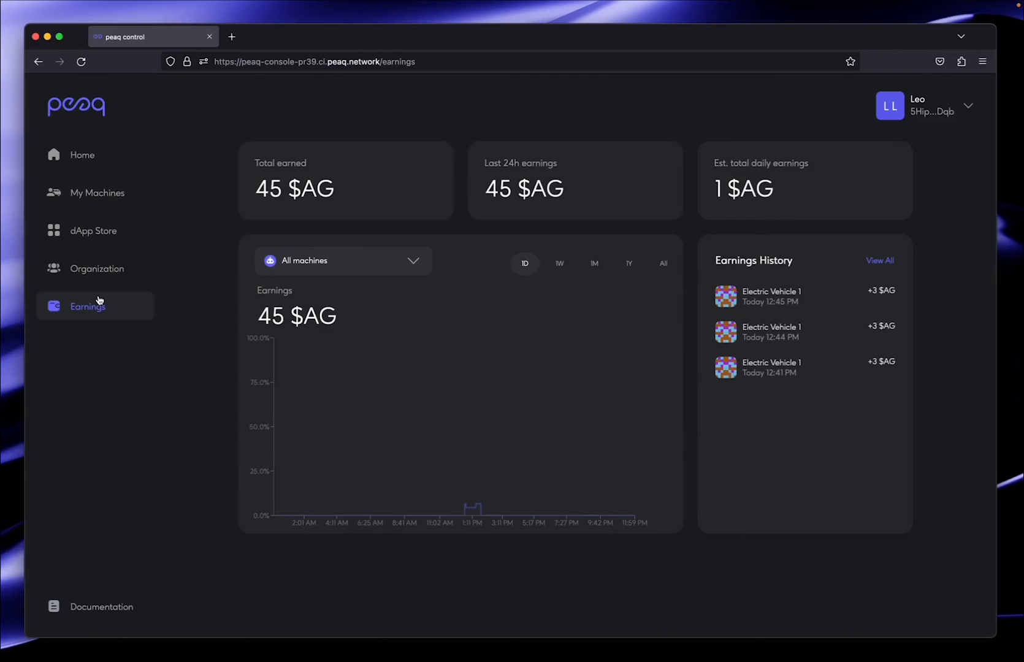
mouse_move(452, 581)
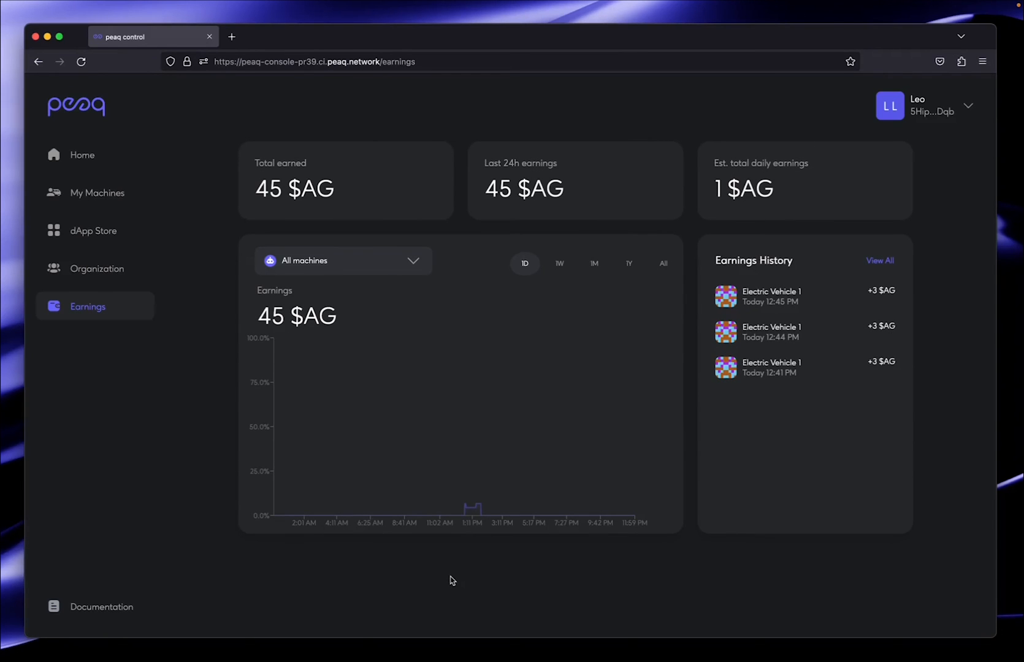
mouse_move(371, 261)
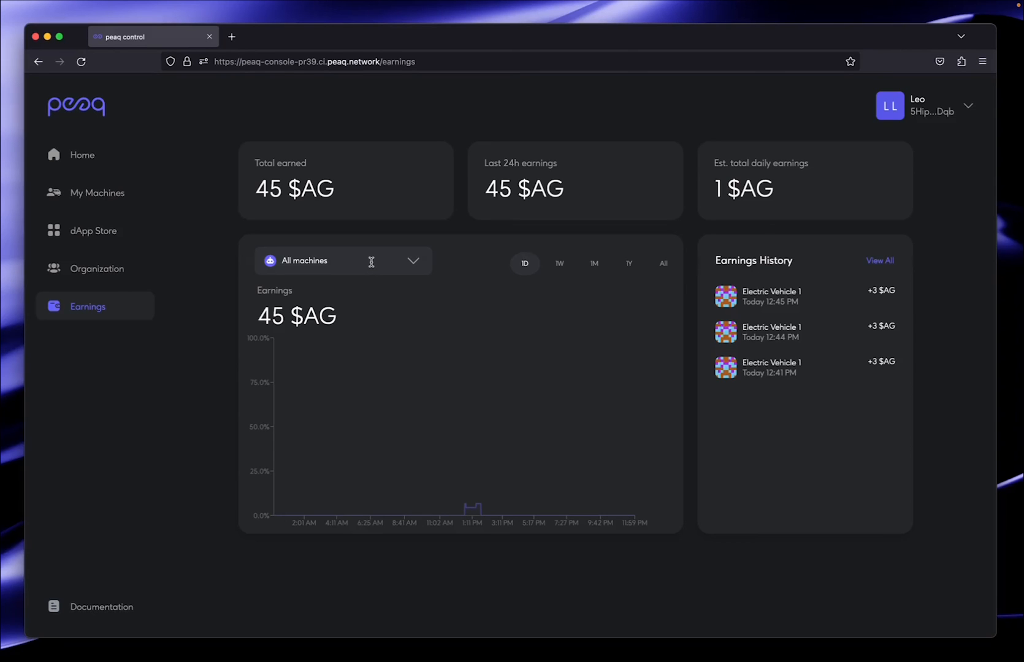
left_click(343, 260)
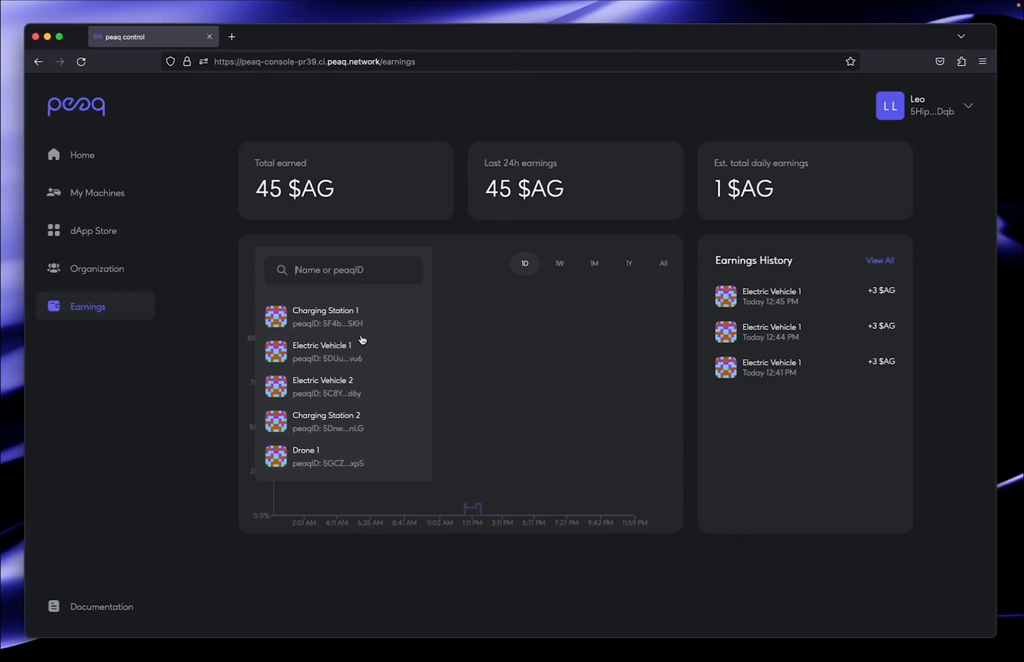
left_click(322, 352)
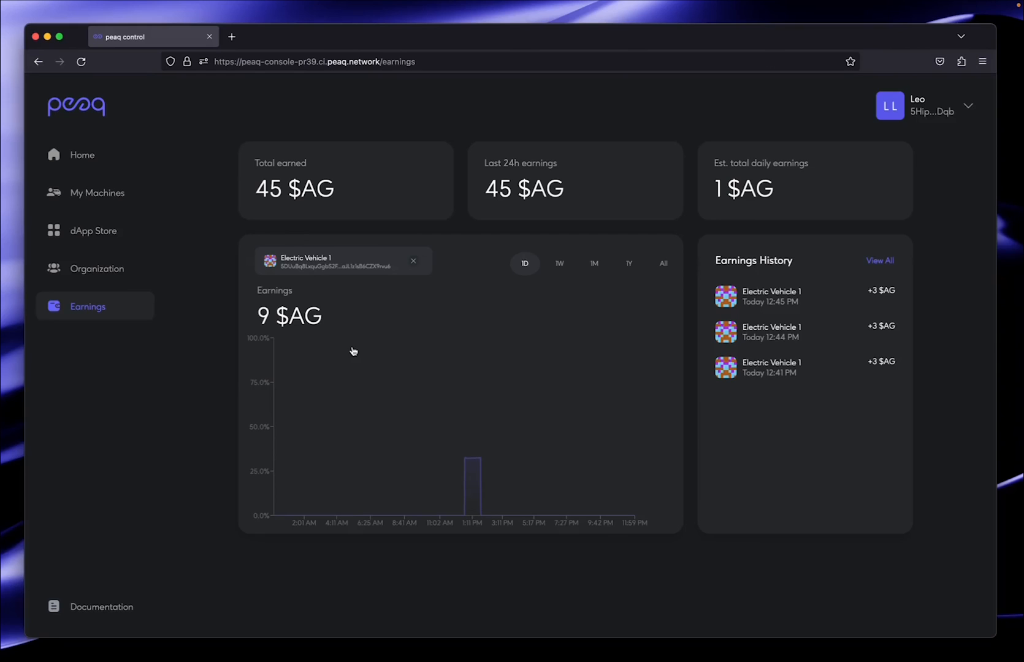
mouse_move(311, 312)
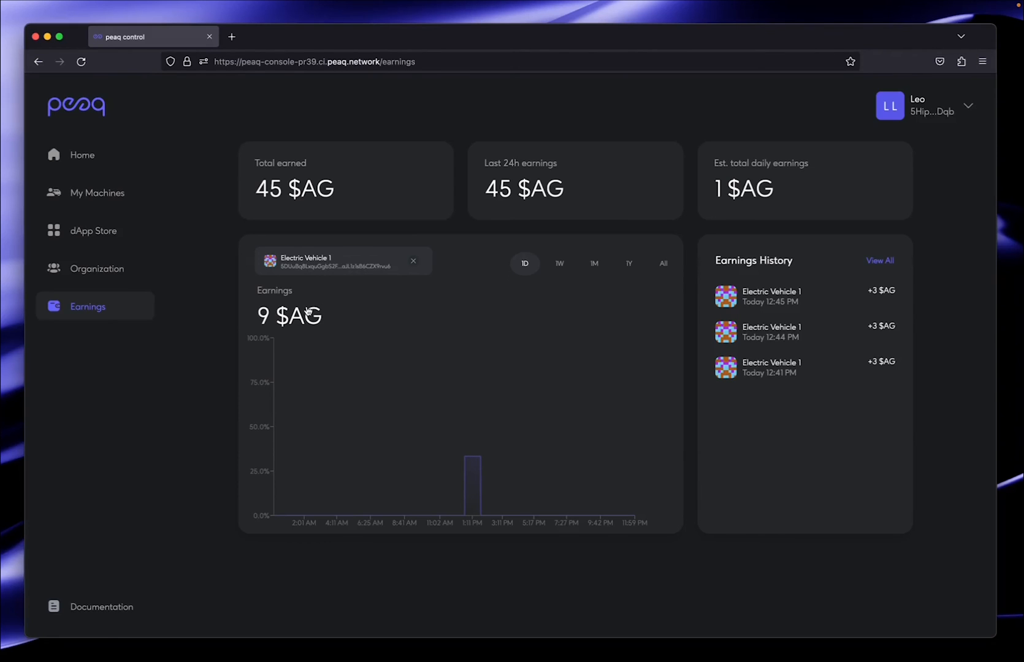
mouse_move(884, 283)
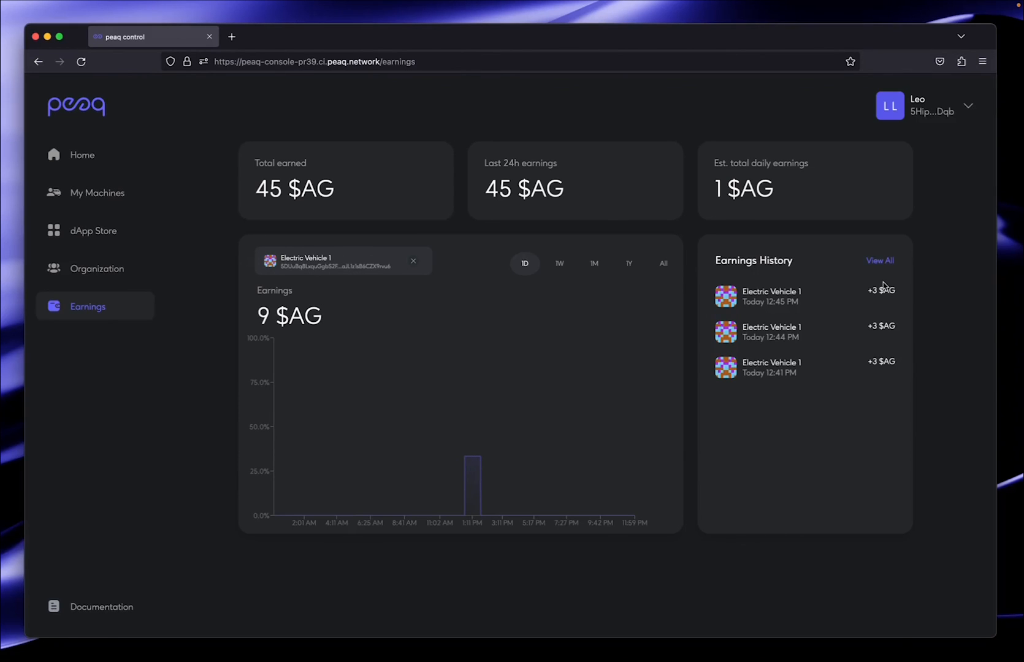
Browse the full 16-entry earnings history table, then return to the home dashboard.
left_click(879, 260)
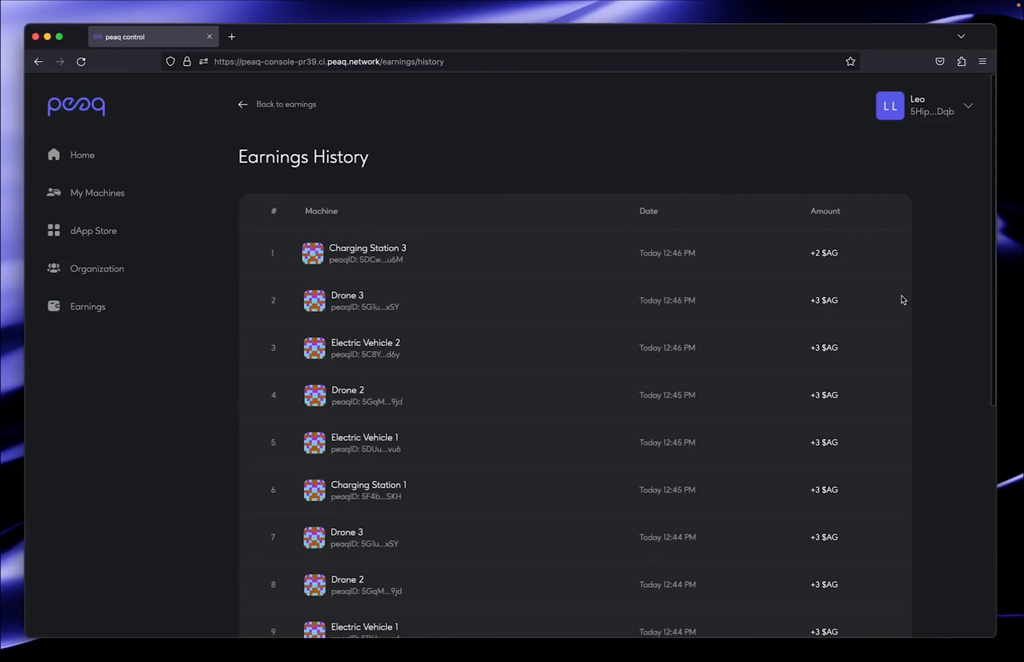
scroll("down", 3)
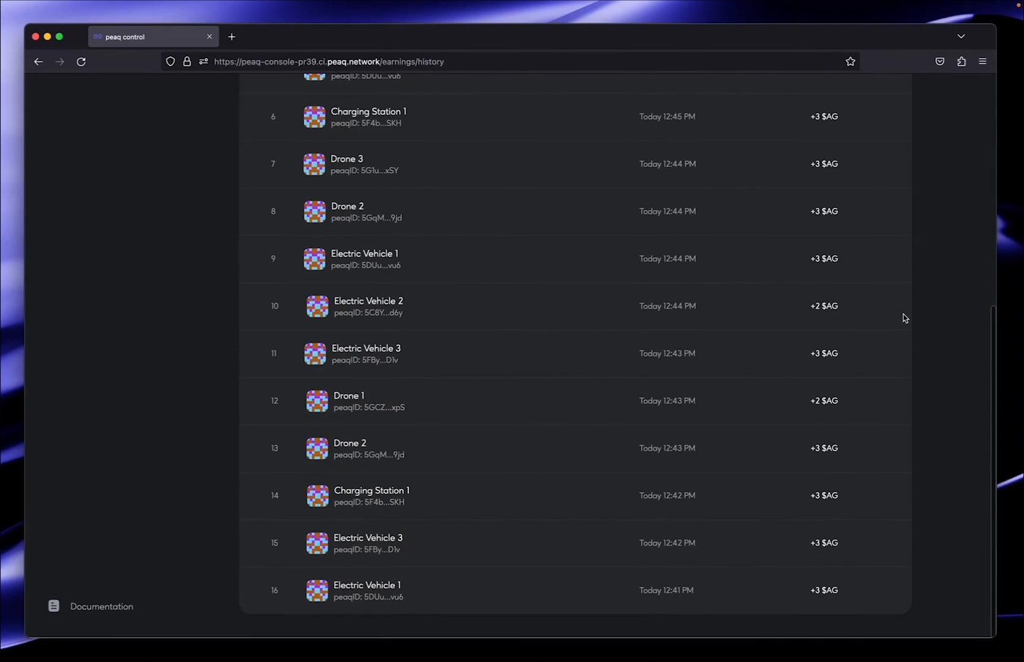
scroll("up", 3)
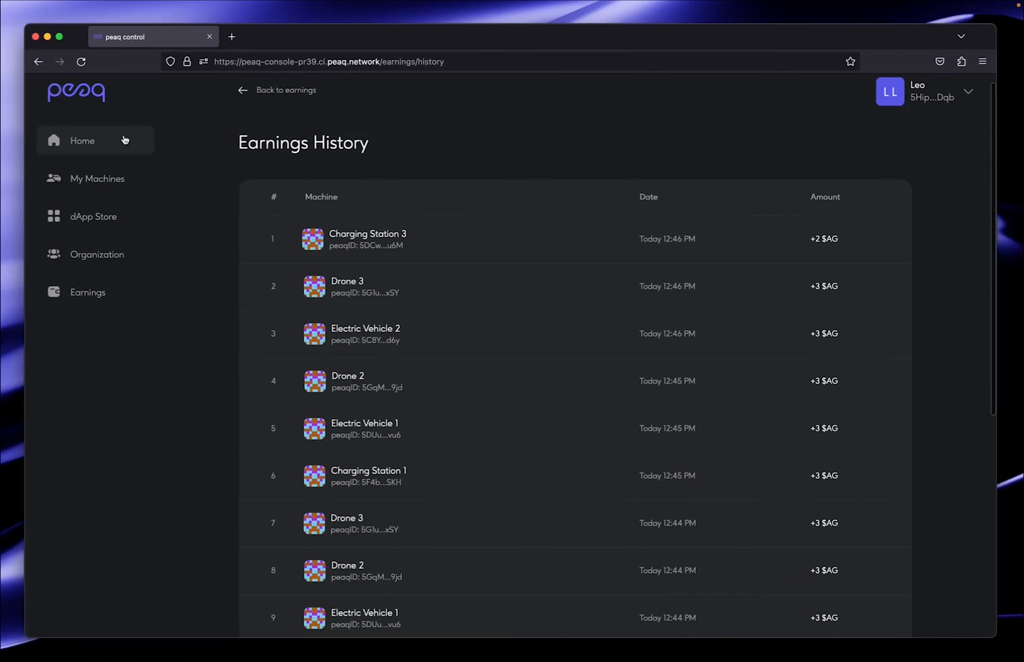
left_click(81, 140)
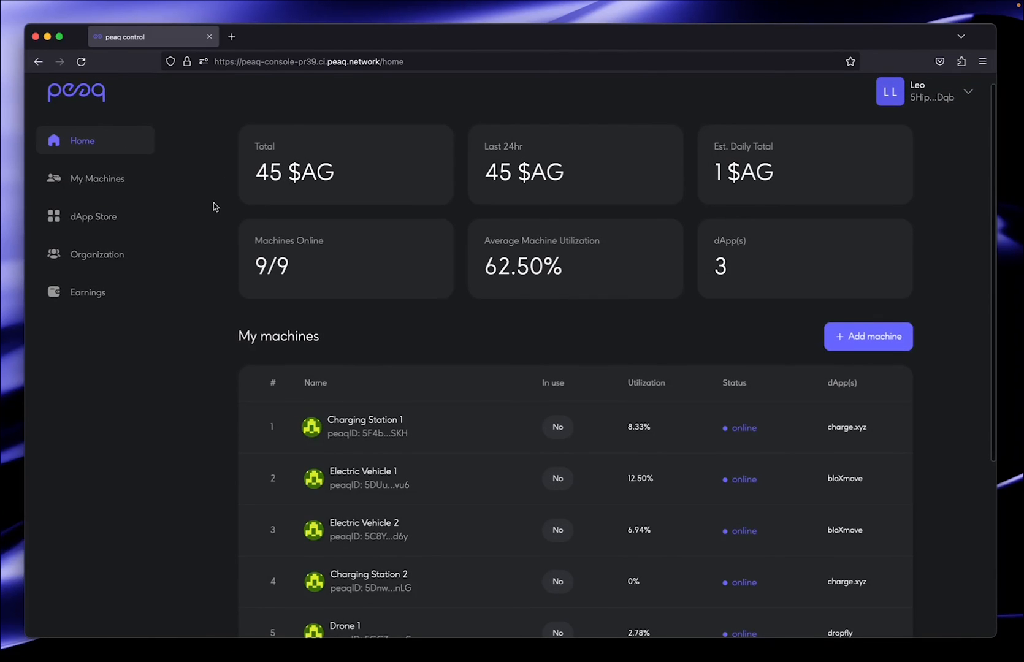